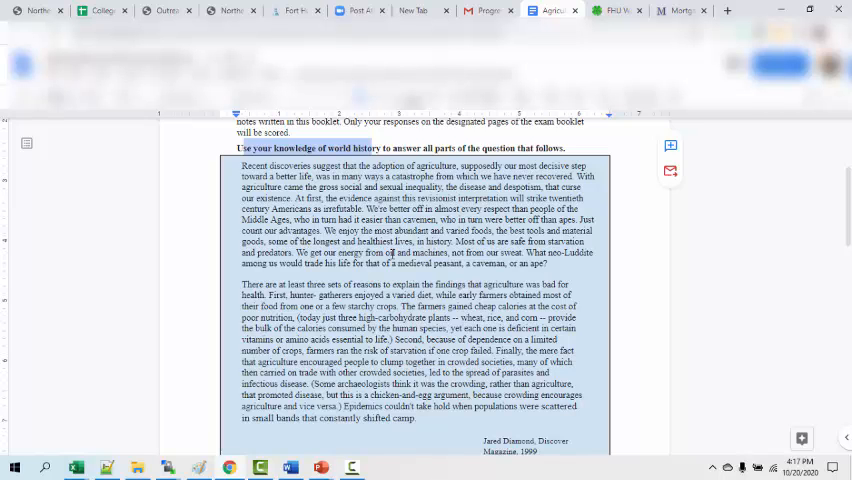
- Scroll down past Diamond's passage box until the response boxes for parts A and B show
scroll("down", 3)
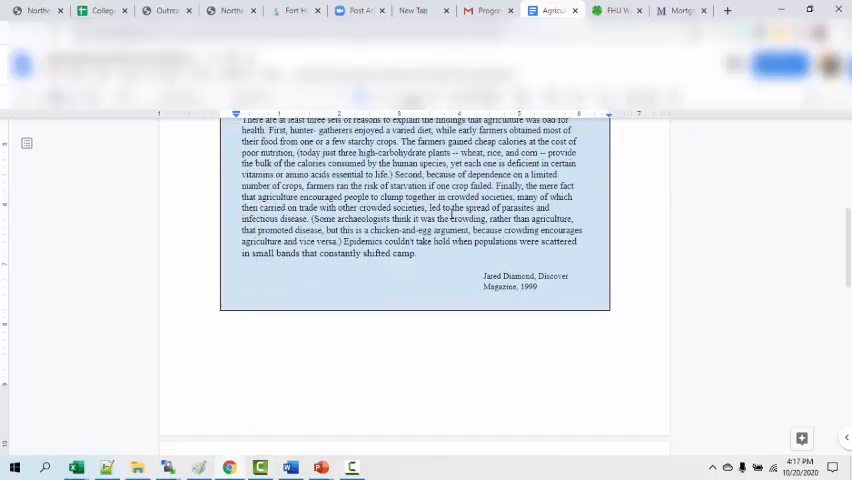
scroll("down", 3)
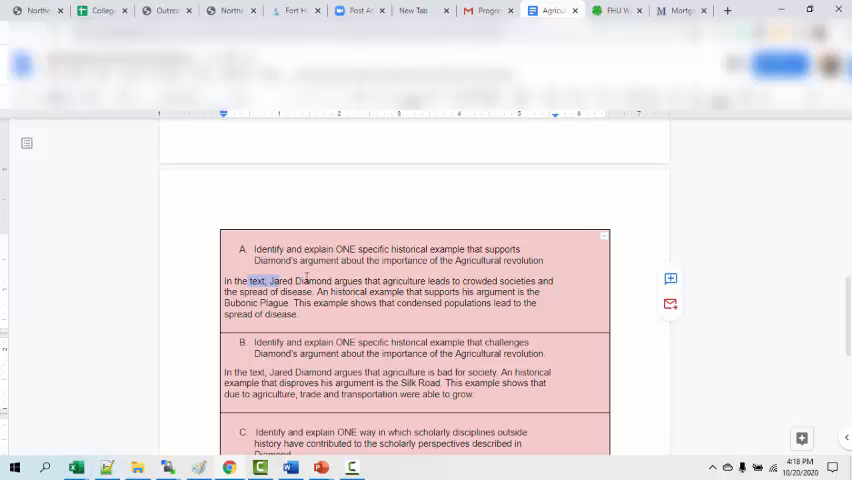
mouse_move(524, 284)
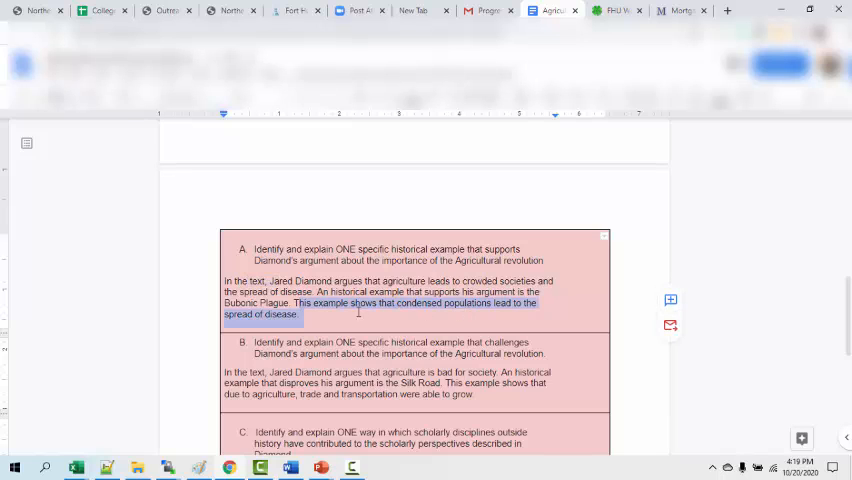
mouse_move(452, 304)
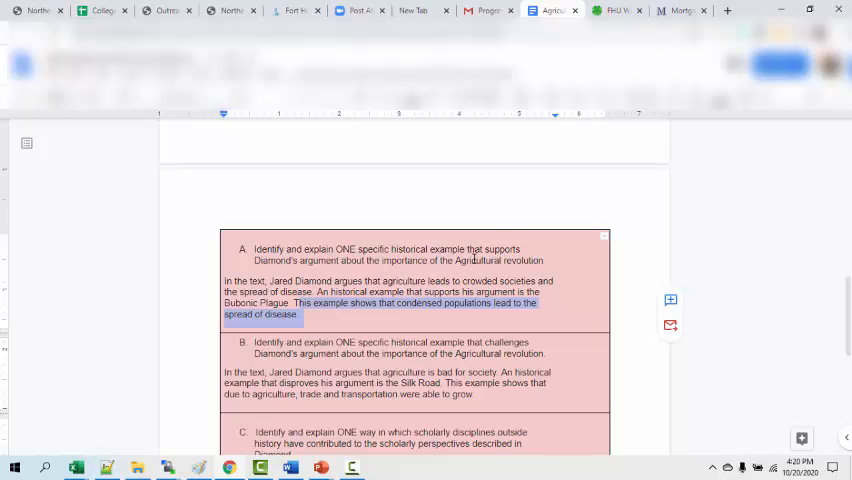
scroll("down", 3)
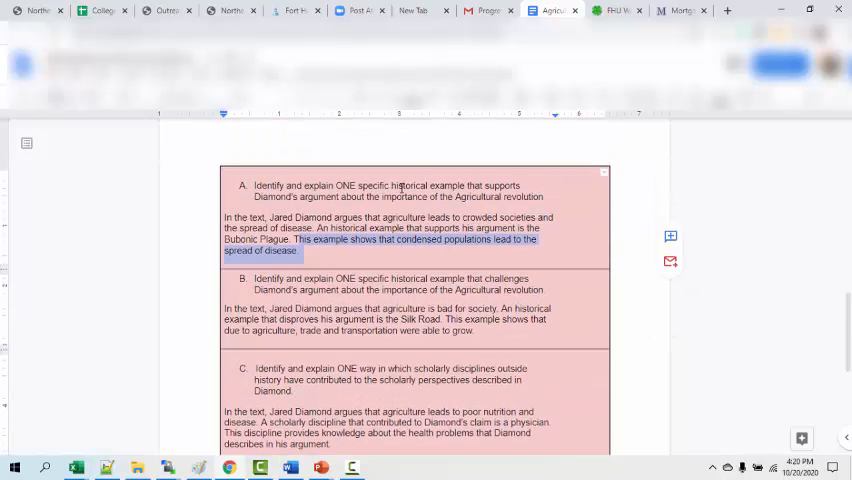
left_click(336, 186)
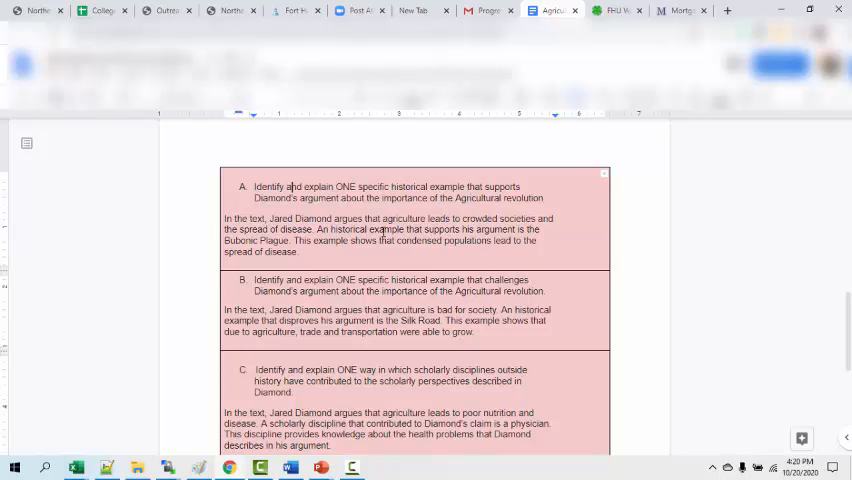
scroll("down", 3)
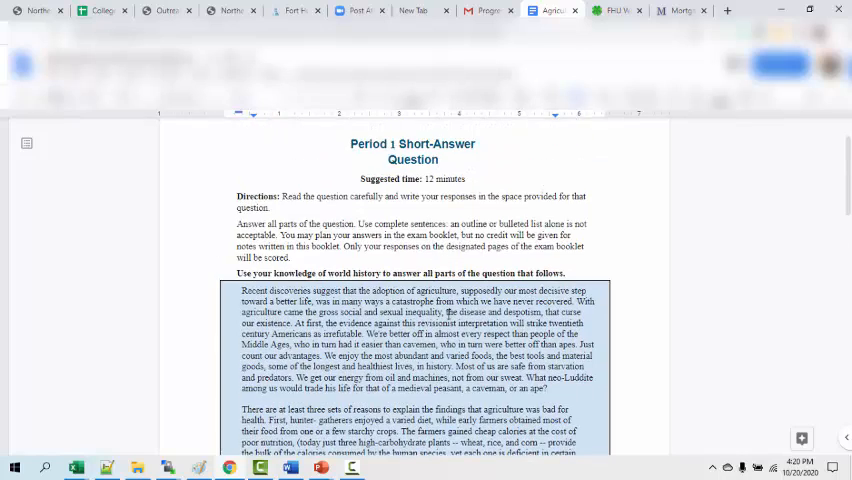
scroll("down", 3)
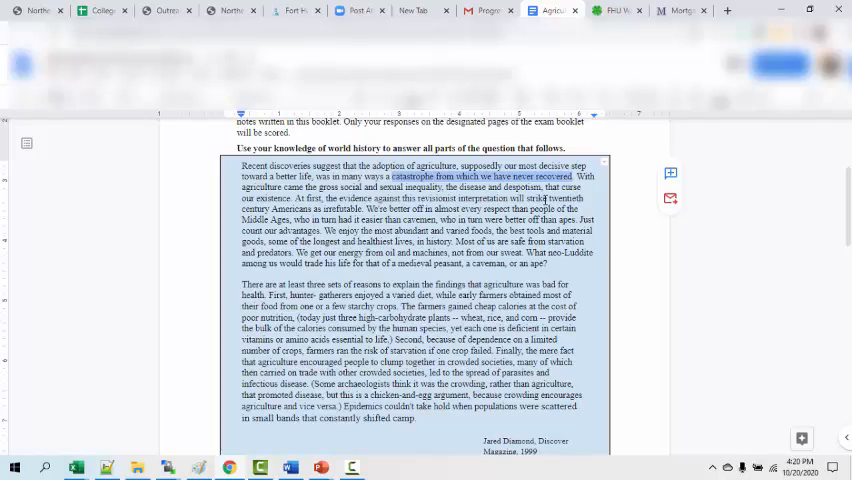
scroll("down", 3)
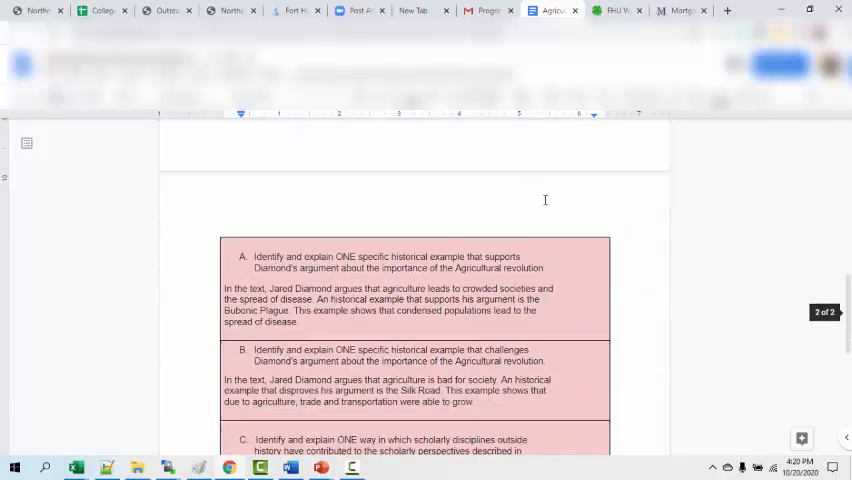
- Scroll down slightly so answers A, B and C are all visible together
scroll("down", 3)
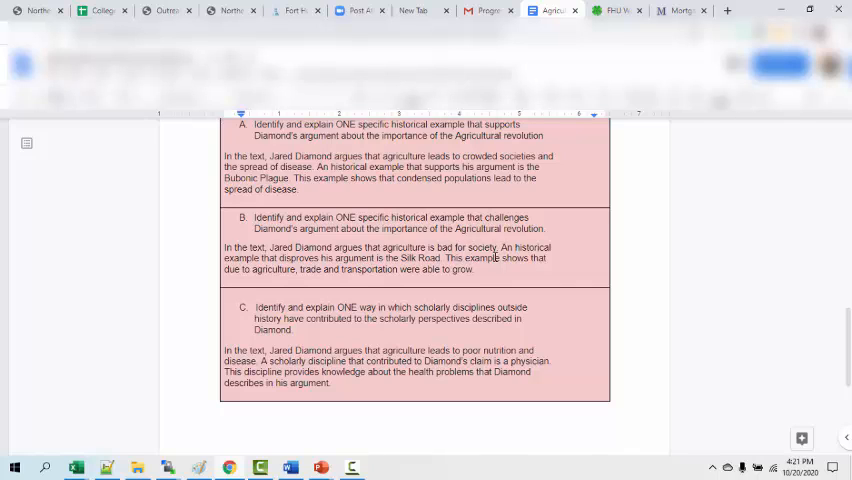
mouse_move(504, 250)
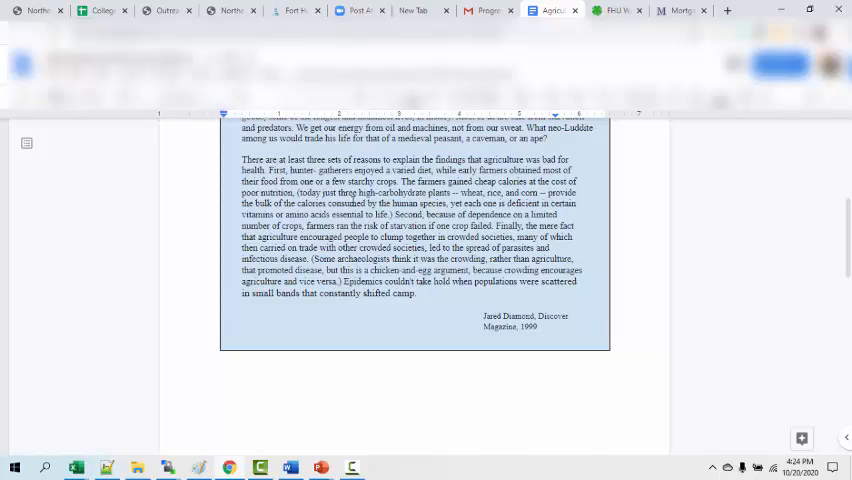
- Drag the scrollbar up to the passage's closing paragraph just above answer A
left_click_drag(296, 192, 396, 214)
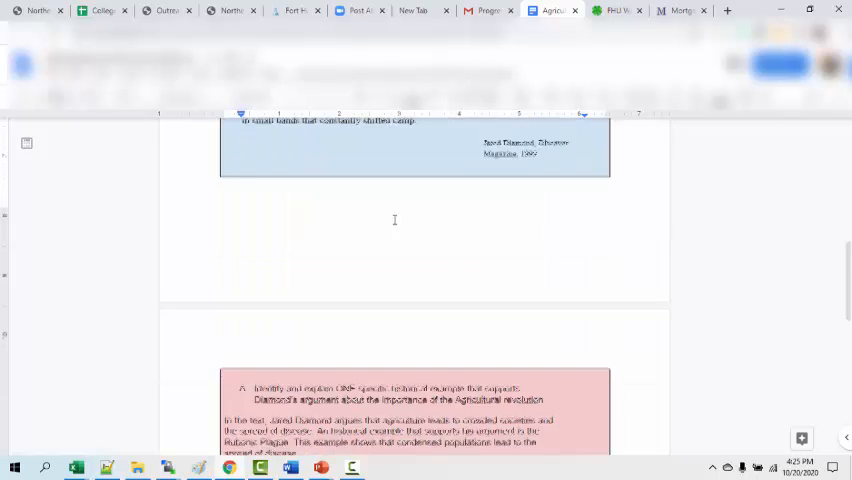
scroll("down", 3)
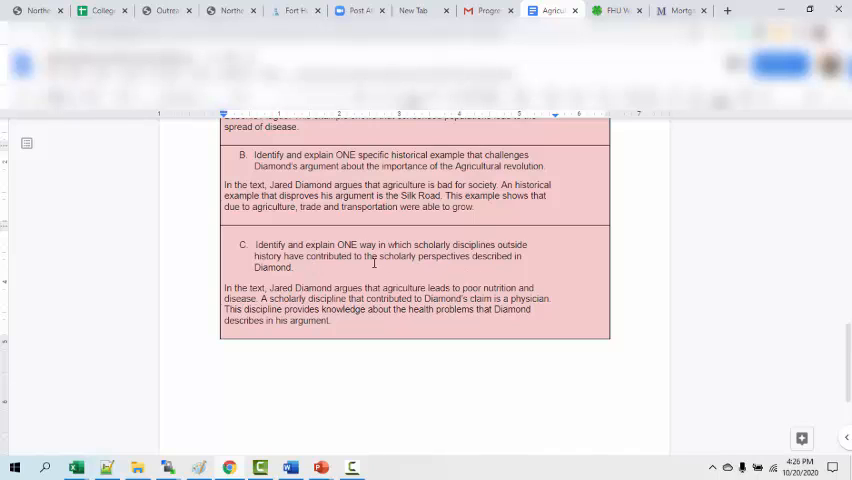
mouse_move(348, 334)
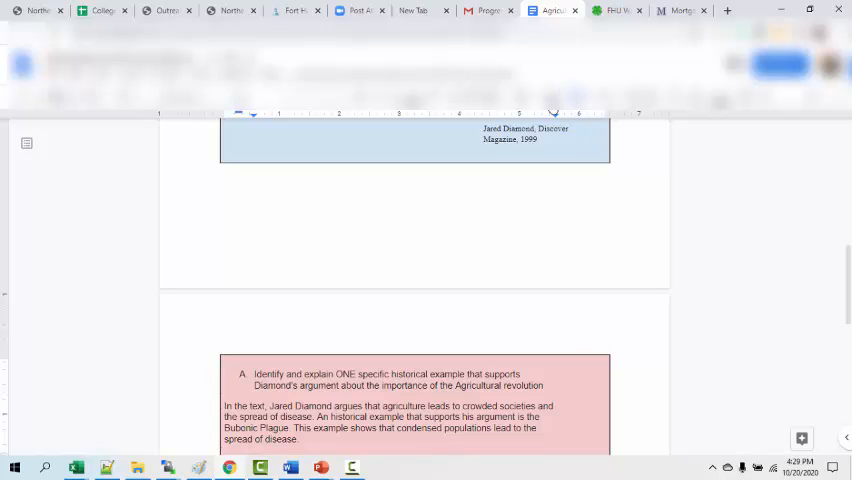
scroll("down", 3)
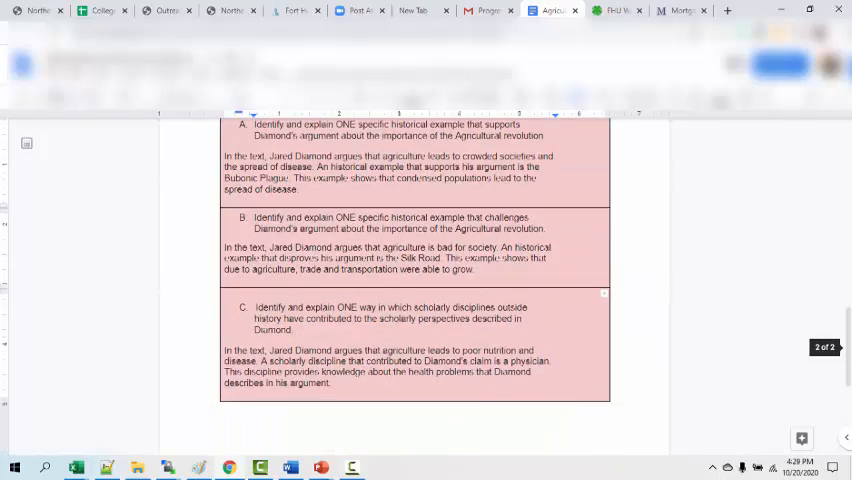